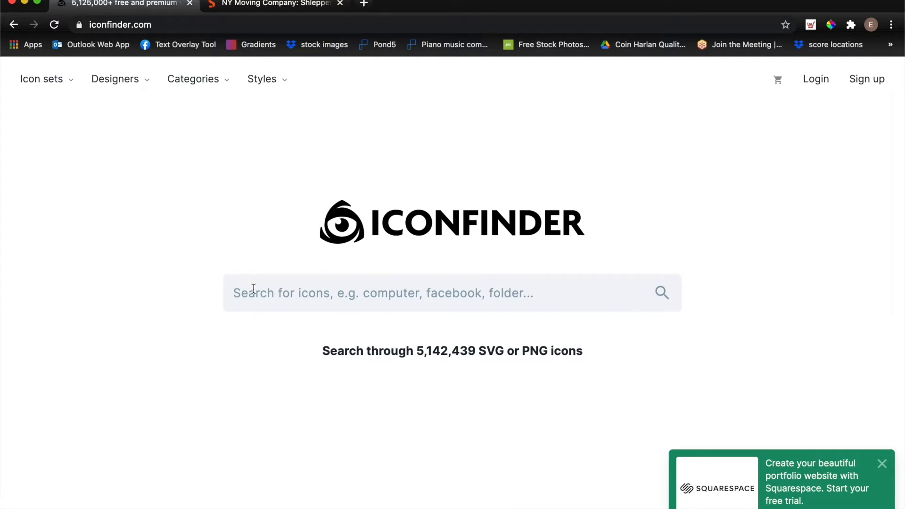
pyautogui.moveTo(205, 265)
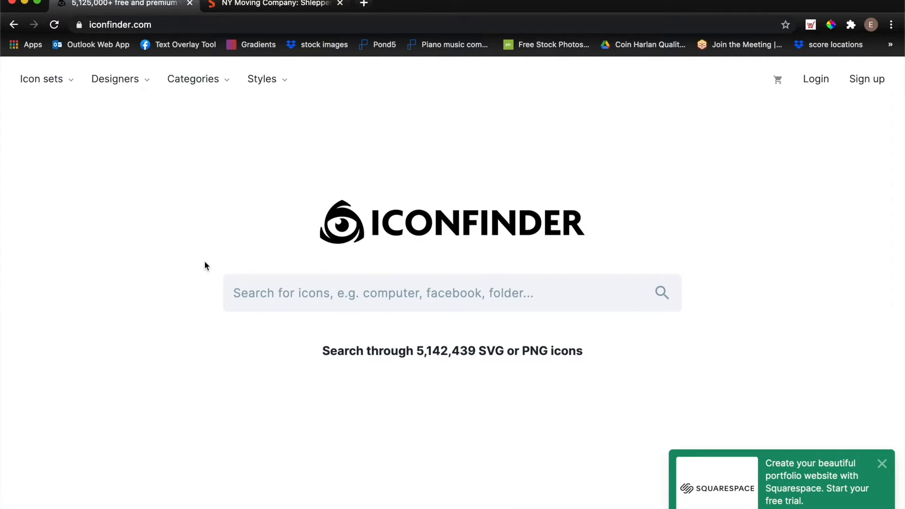
pyautogui.moveTo(196, 246)
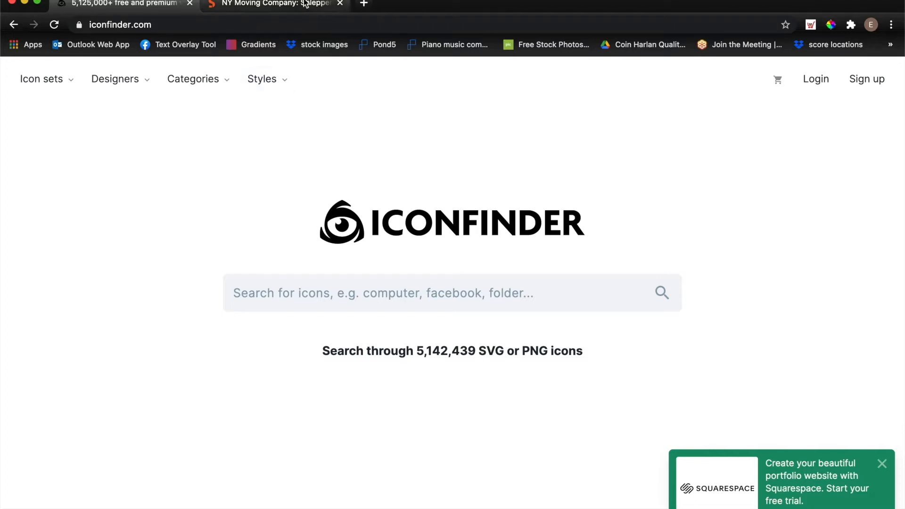
# Search Iconfinder for 'diamond ring' and filter the results to free icons only.
pyautogui.click(271, 3)
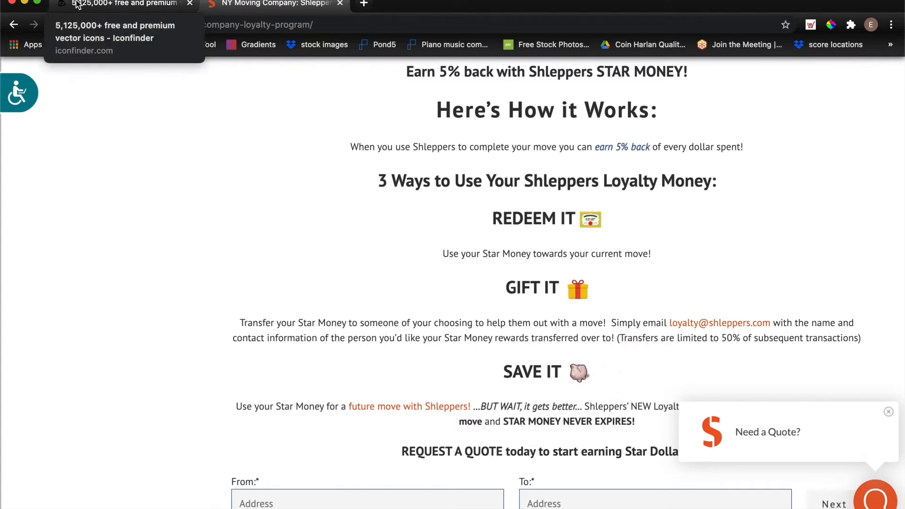
pyautogui.click(124, 4)
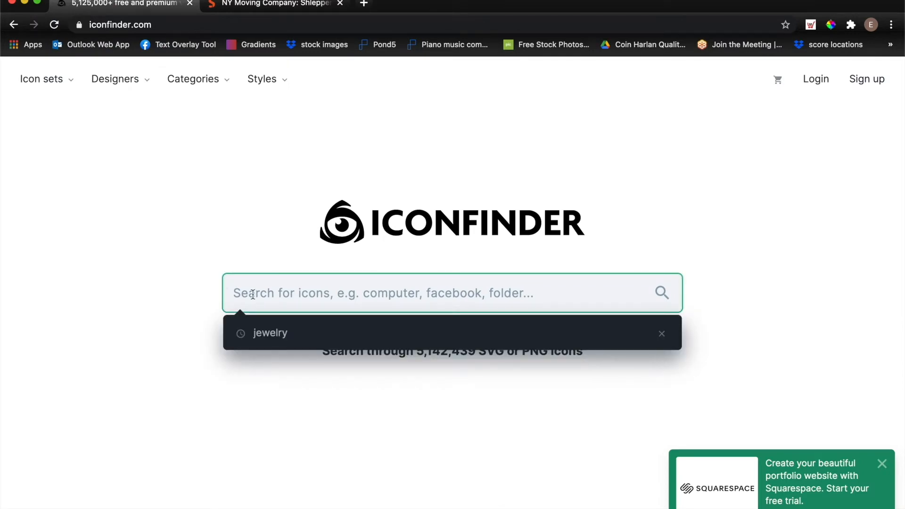
pyautogui.write('diamond ring')
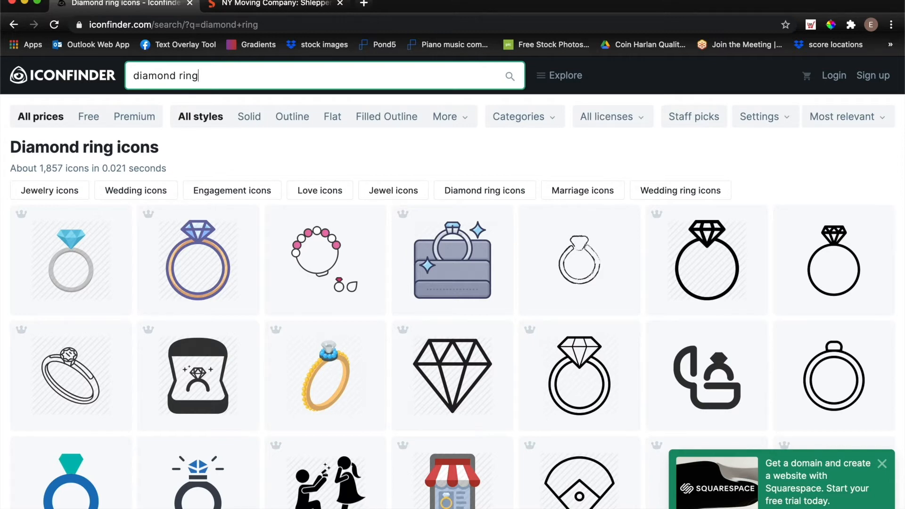
pyautogui.moveTo(88, 115)
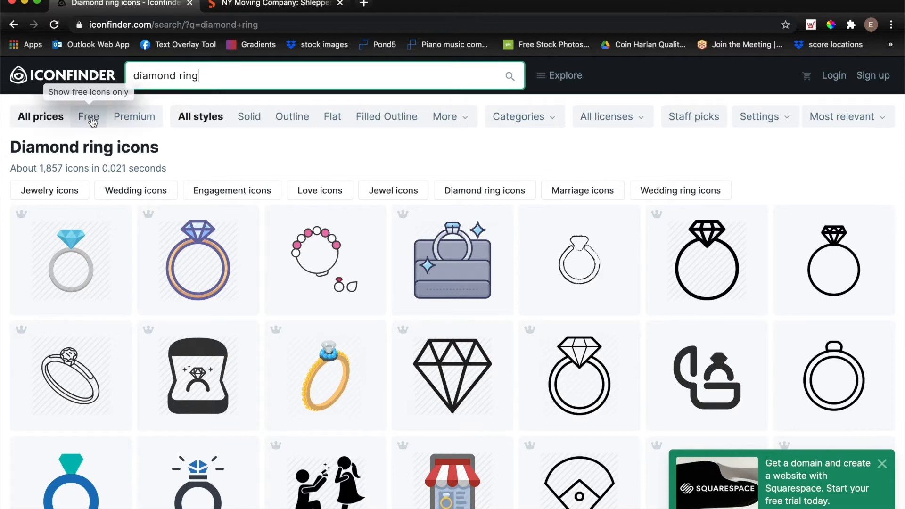
pyautogui.click(88, 116)
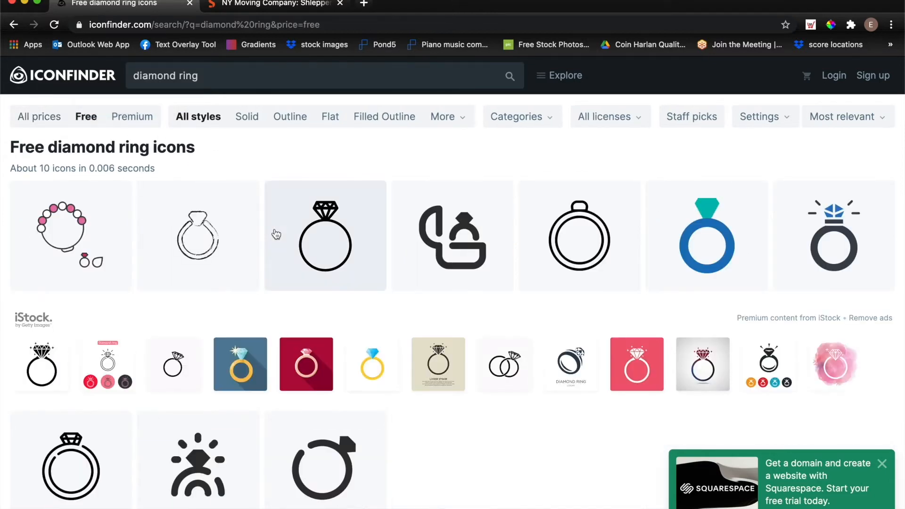
pyautogui.moveTo(322, 235)
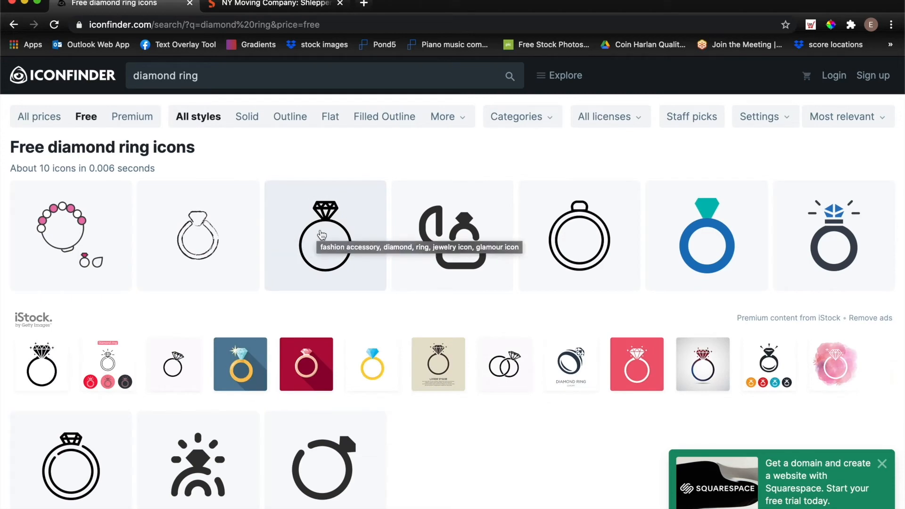
# Download the black diamond ring icon as a 512 px PNG.
pyautogui.click(324, 234)
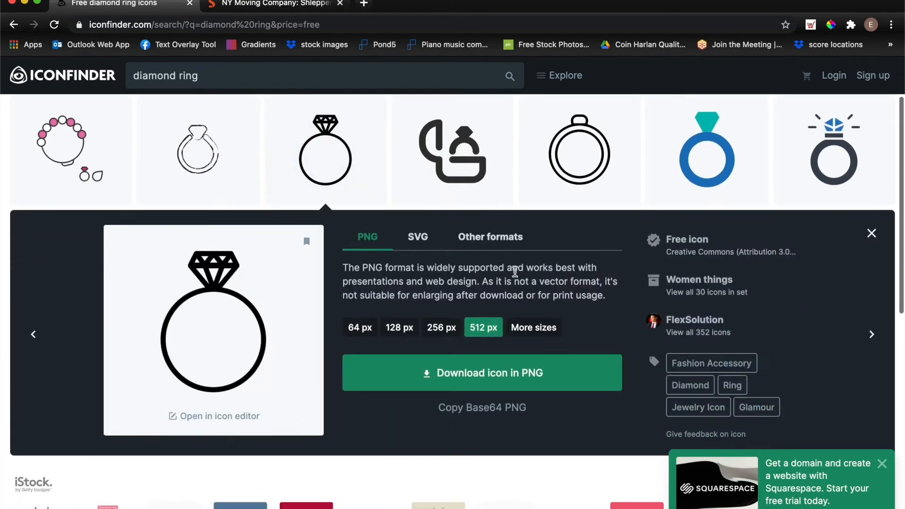
pyautogui.moveTo(686, 245)
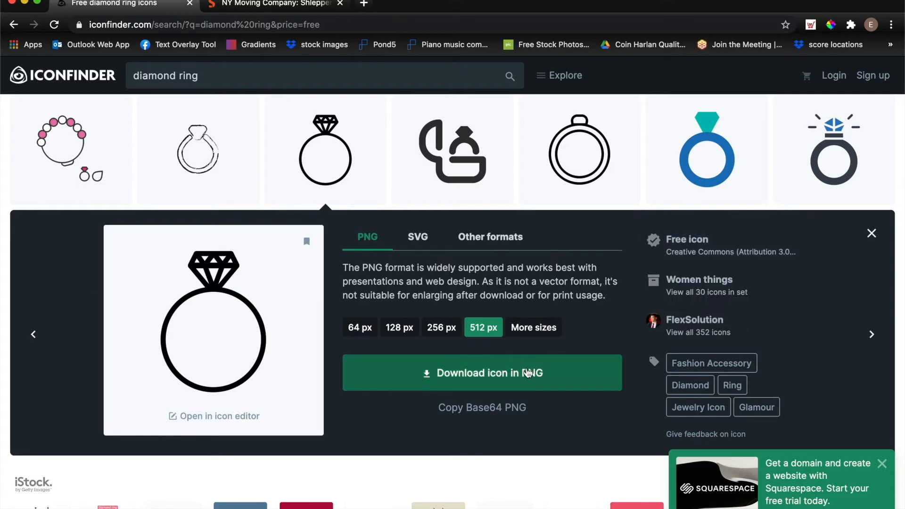
pyautogui.moveTo(399, 327)
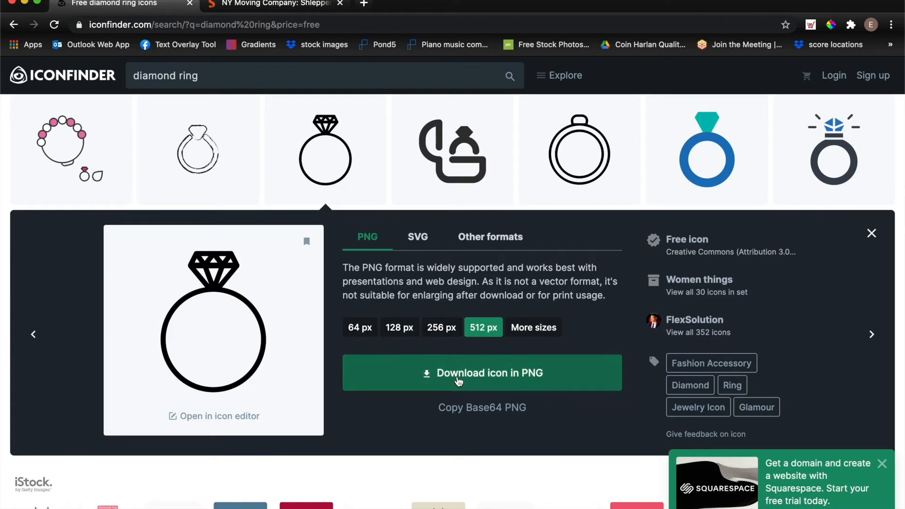
pyautogui.click(481, 372)
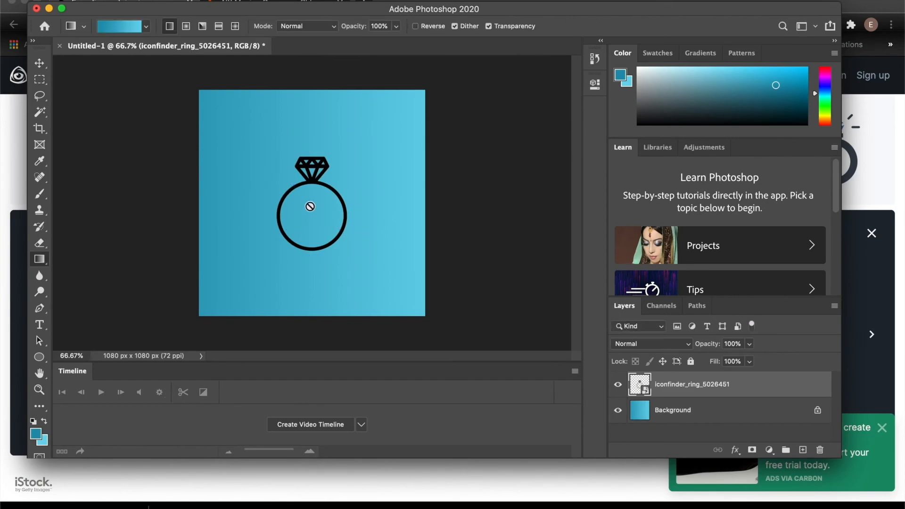
# Give the ring layer a white Color Overlay through Blending Options.
pyautogui.rightClick(692, 384)
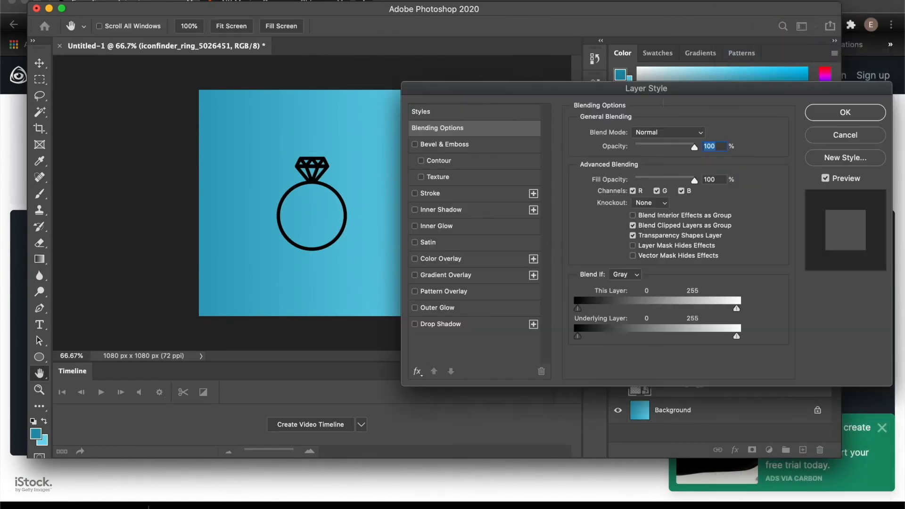
pyautogui.click(414, 259)
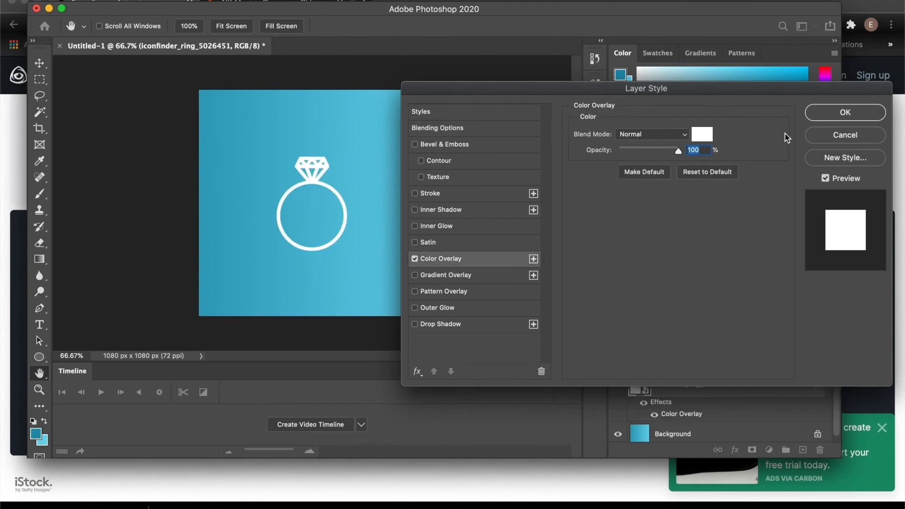
pyautogui.click(844, 112)
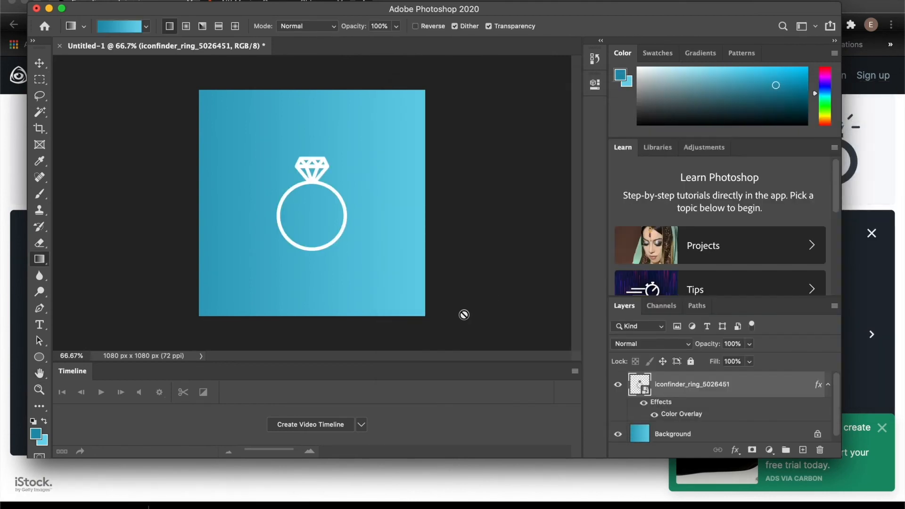